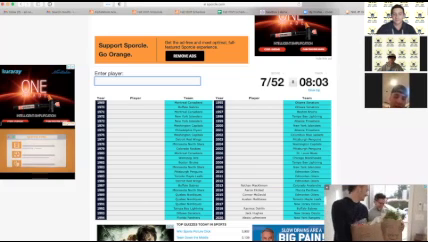
pyautogui.write('rupert h')
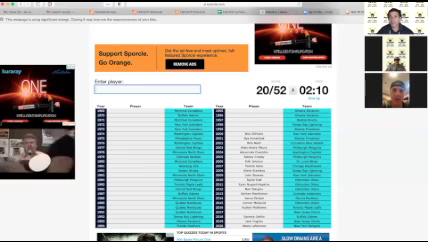
pyautogui.write('a')
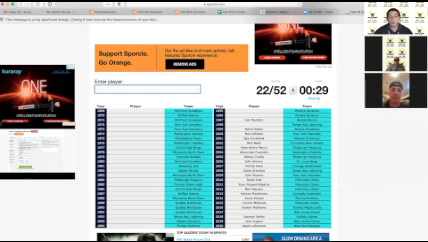
pyautogui.write('bd')
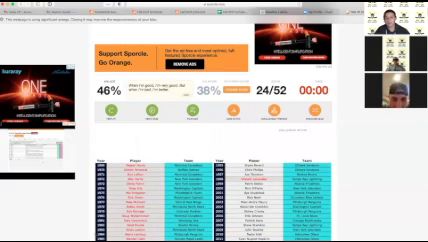
pyautogui.scroll(-3)
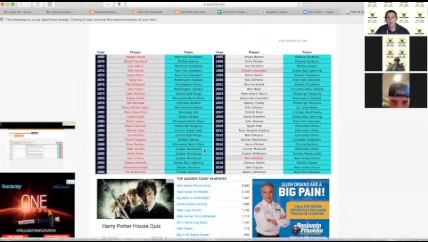